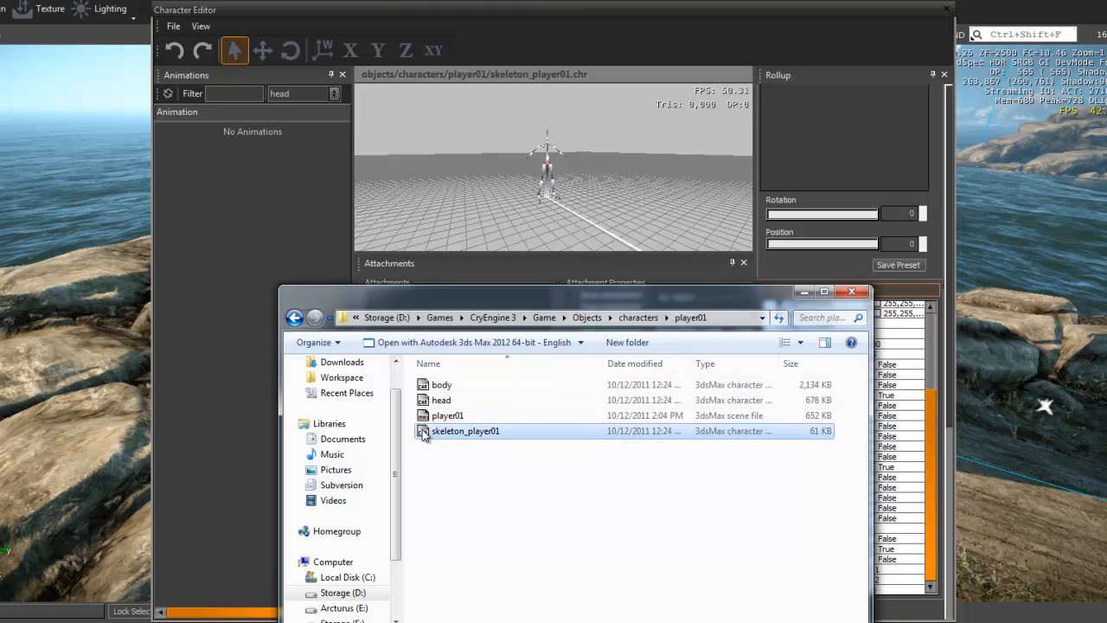
mouse_move(503, 332)
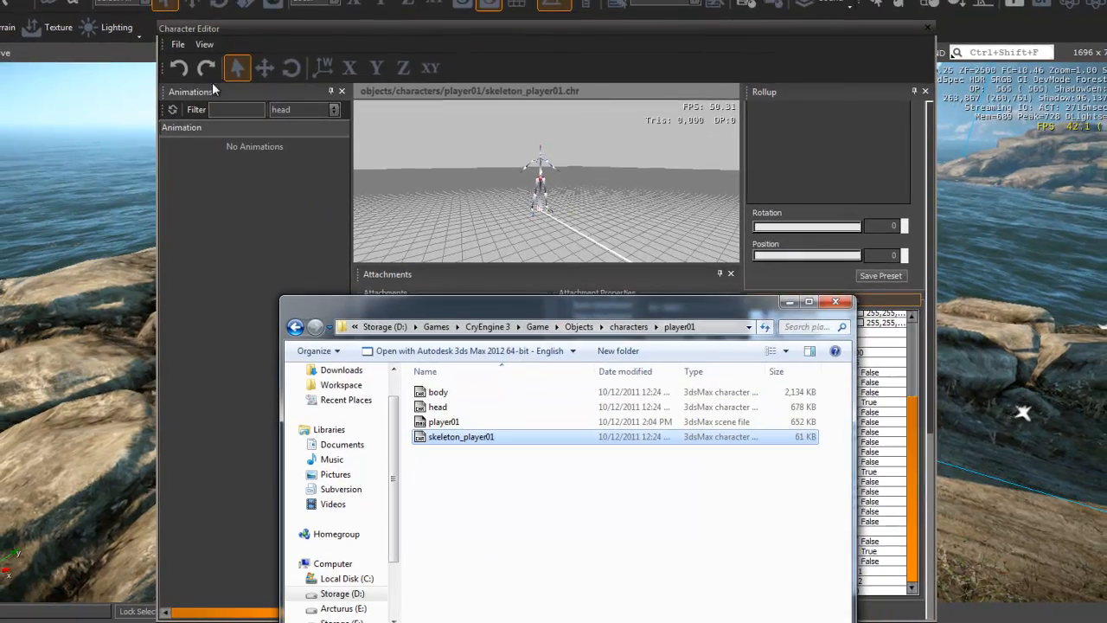
Step: Open the Character Editor File menu and dismiss it without choosing a command
left_click(181, 43)
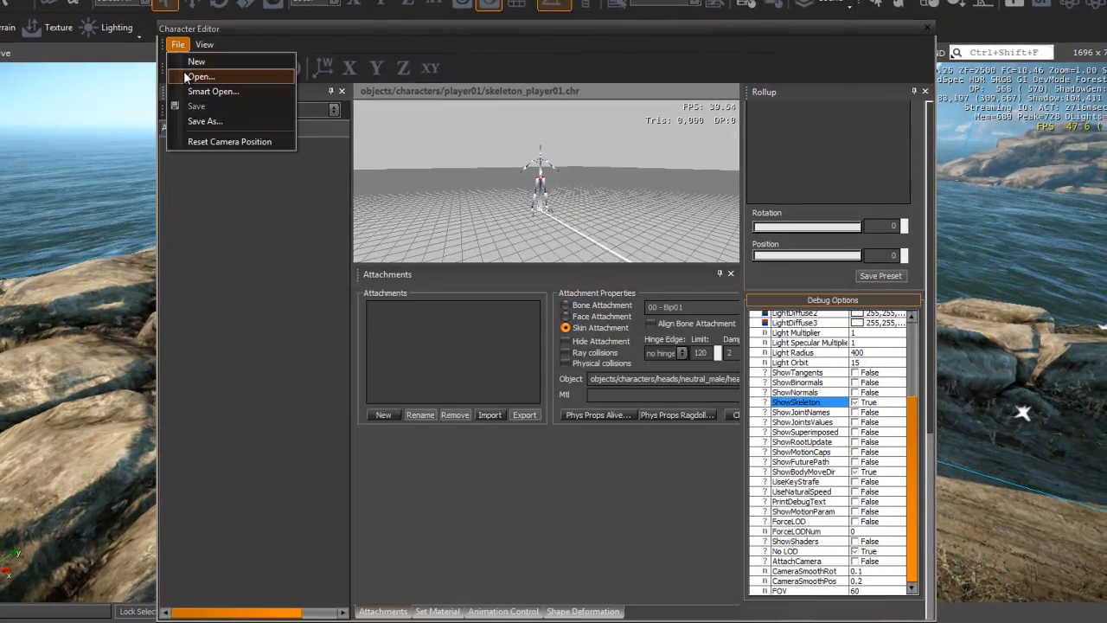
left_click(208, 77)
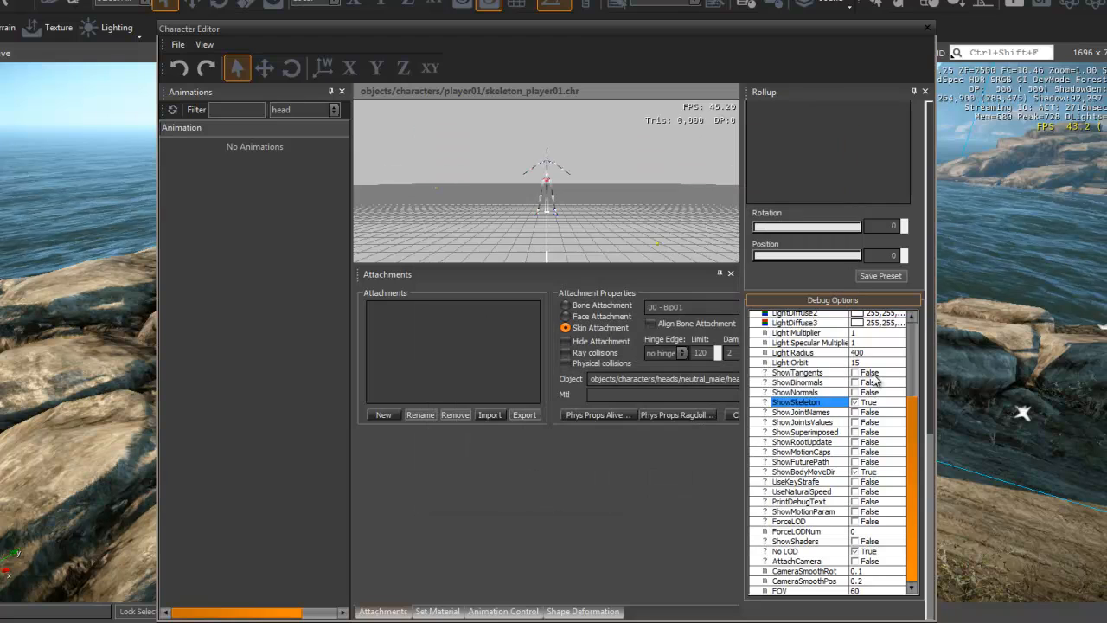